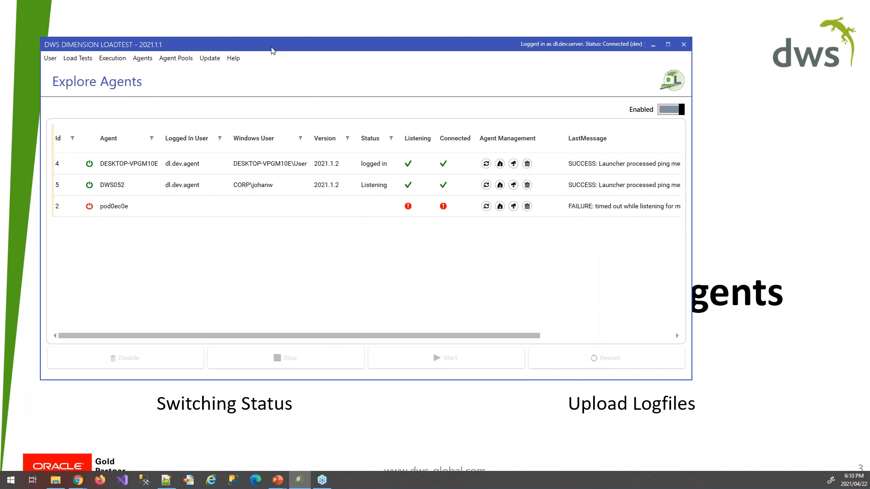
mouse_move(258, 246)
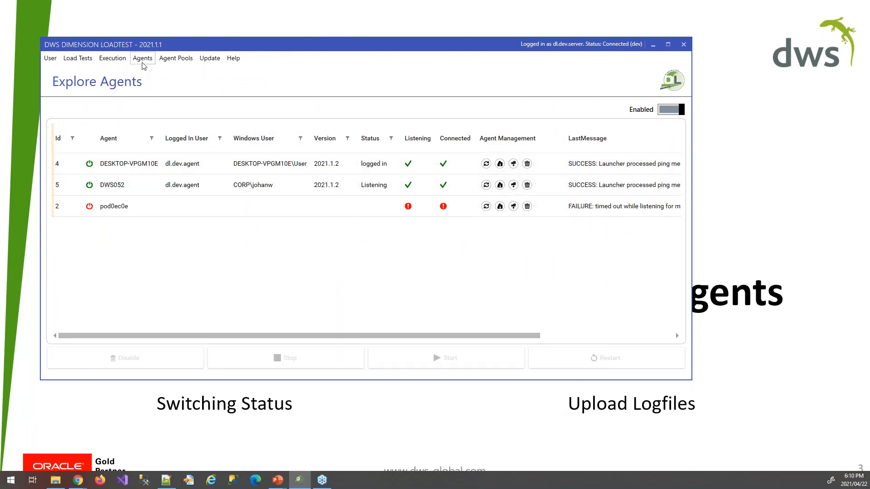
Step: Choose Explore Agents from the Agents menu
left_click(142, 57)
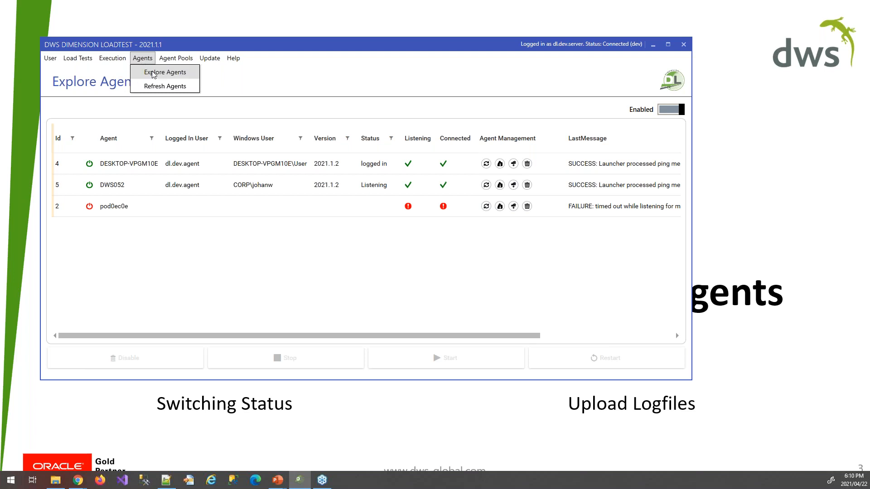
mouse_move(157, 75)
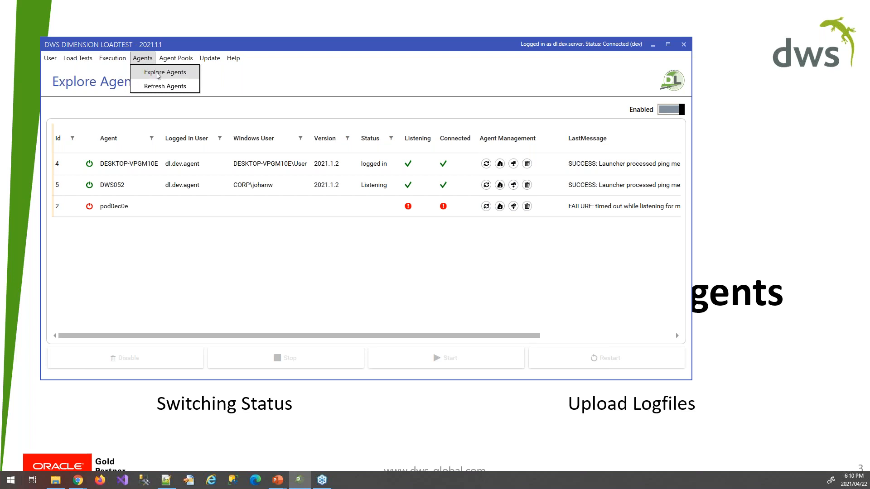
left_click(165, 72)
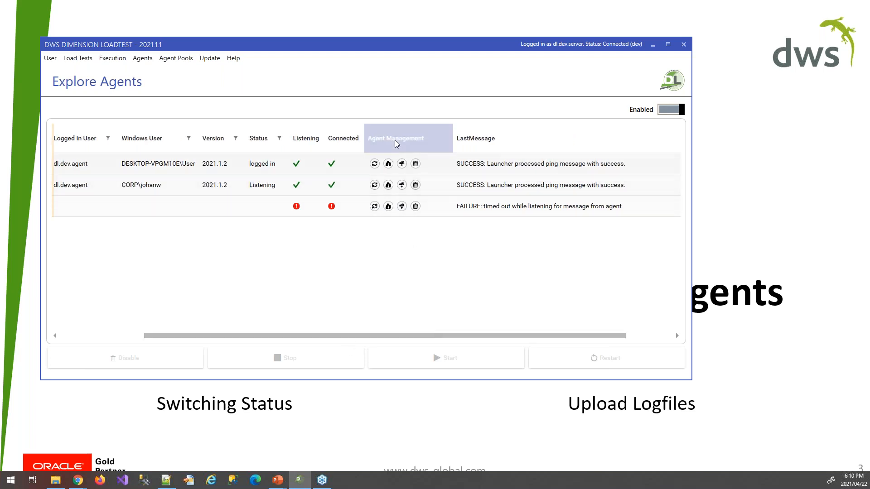
mouse_move(438, 298)
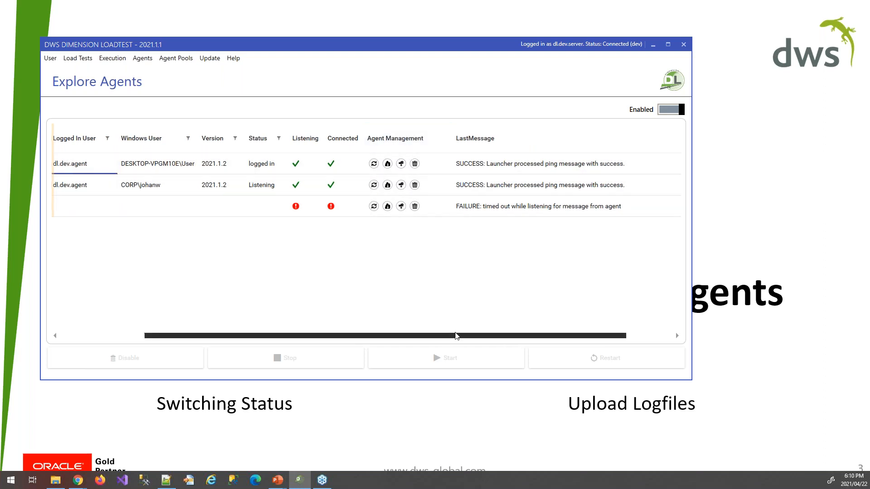
Step: Scroll the agents table sideways to show the Launcher and Launcher Management columns
left_click_drag(457, 336, 462, 336)
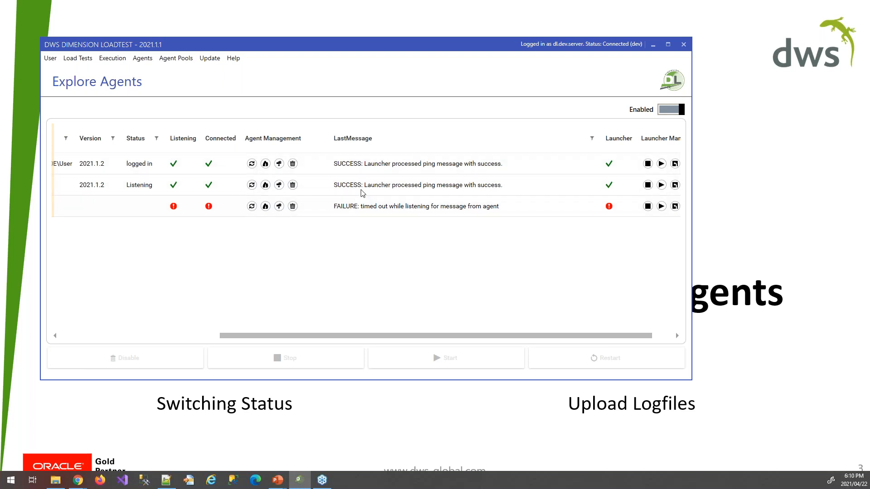
mouse_move(413, 312)
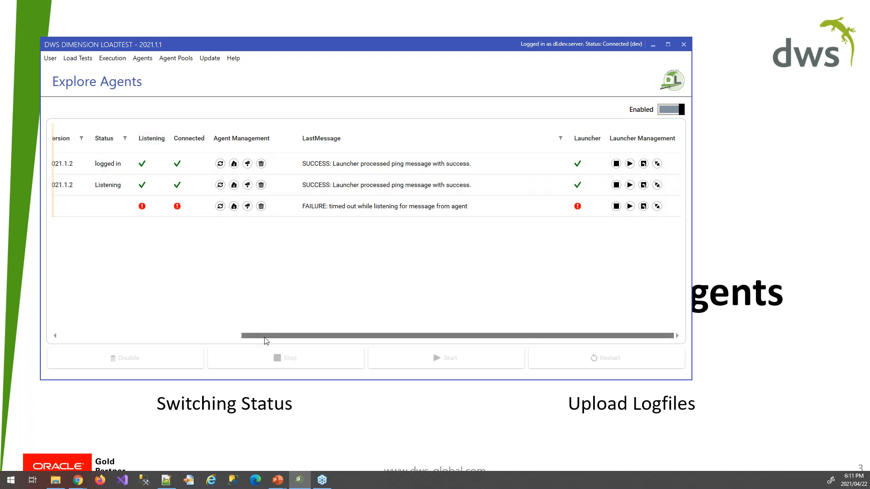
left_click_drag(264, 336, 192, 335)
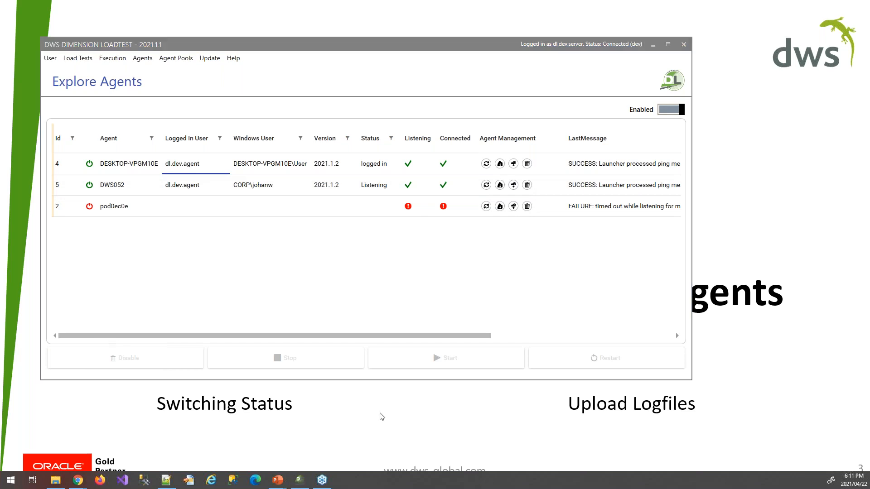
mouse_move(579, 363)
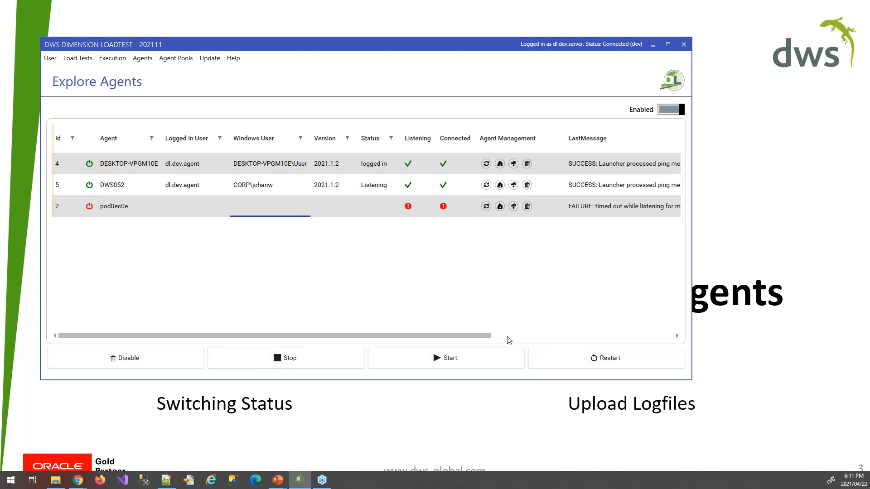
mouse_move(717, 37)
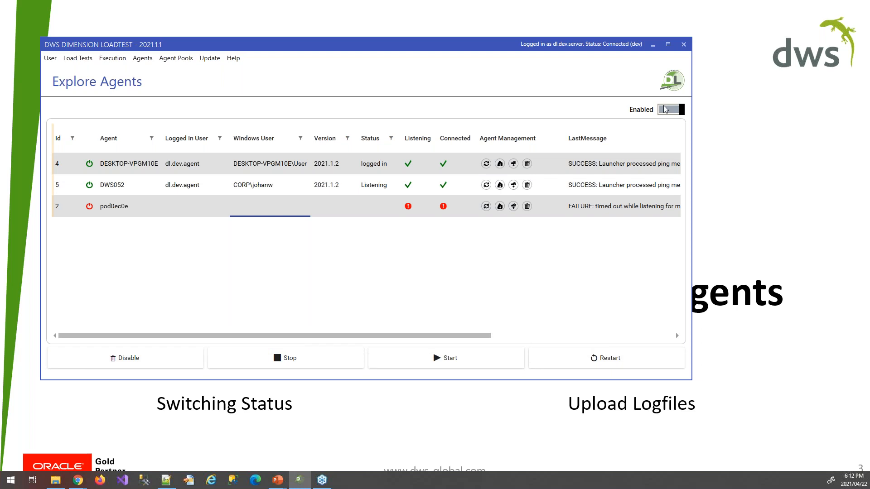
Step: Flip the Enabled toggle to list disabled agents pod4a813 and podee13c, then back
left_click(672, 110)
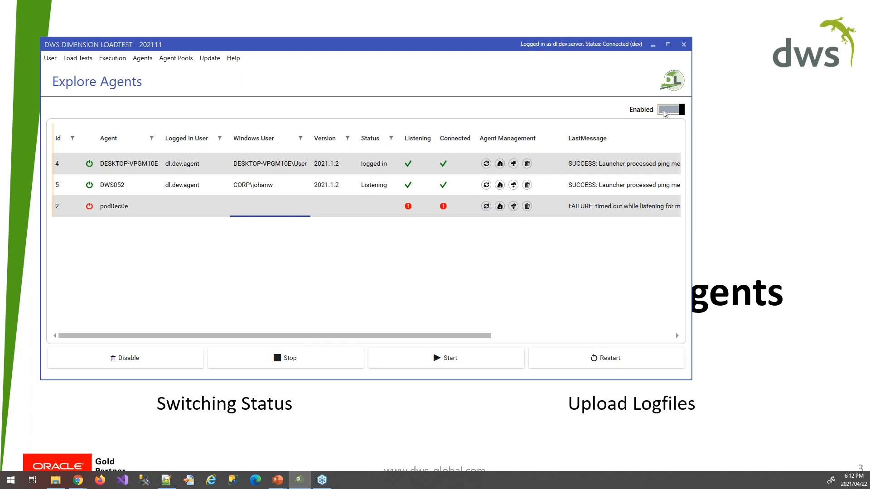
left_click(672, 110)
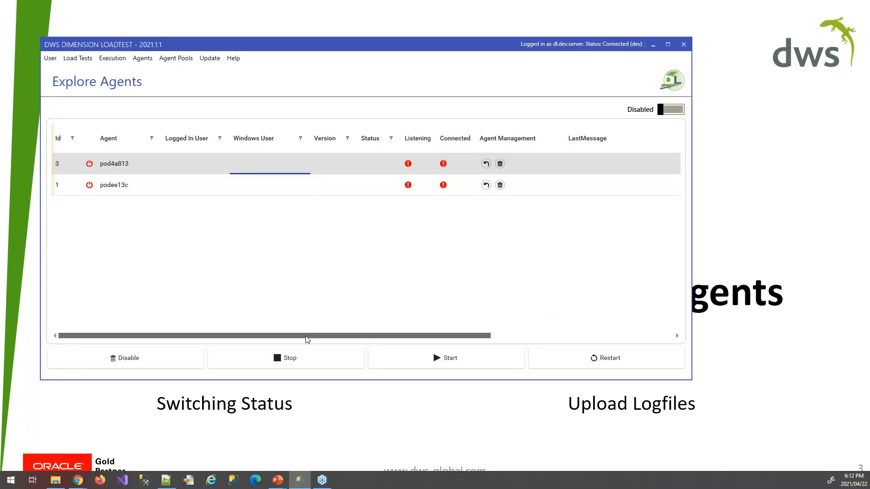
left_click(673, 109)
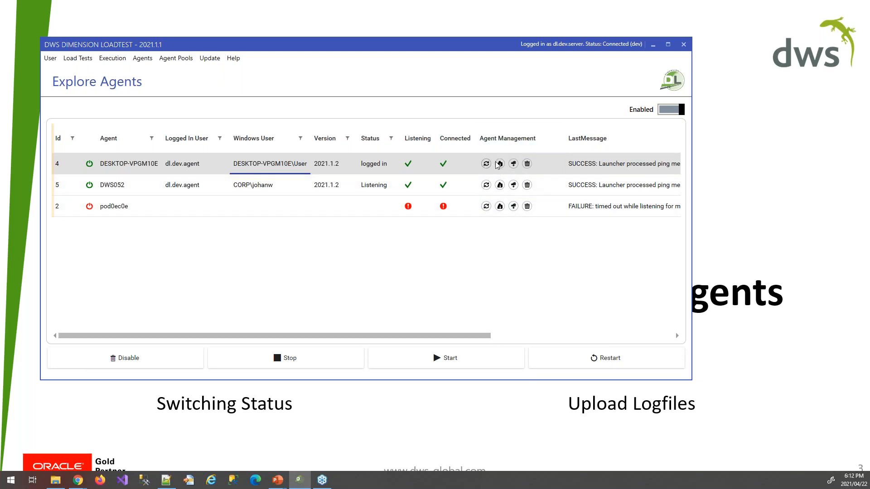
mouse_move(500, 163)
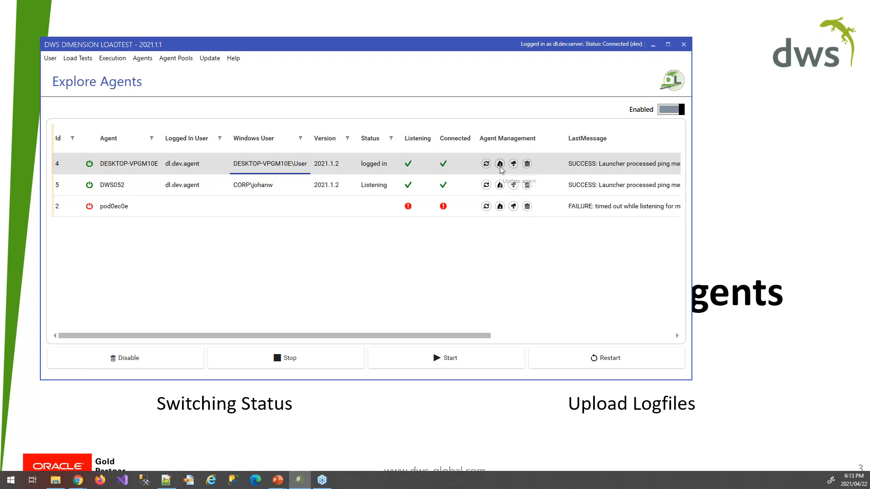
mouse_move(499, 185)
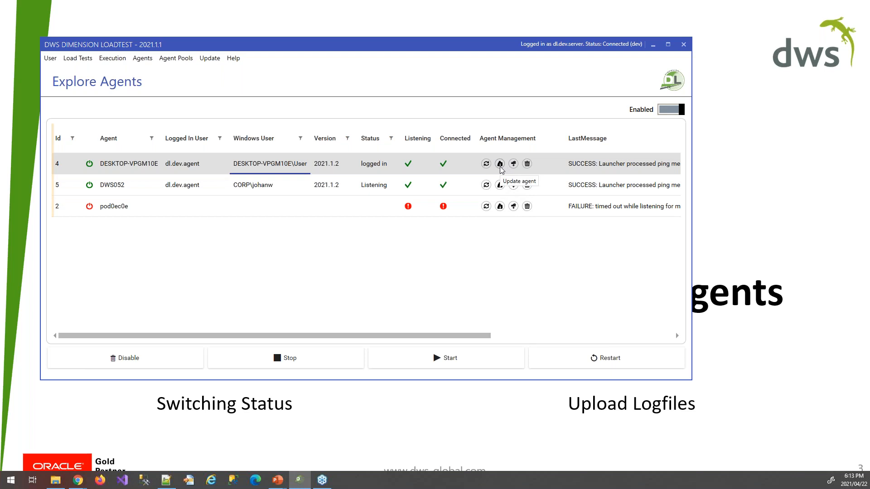
mouse_move(499, 170)
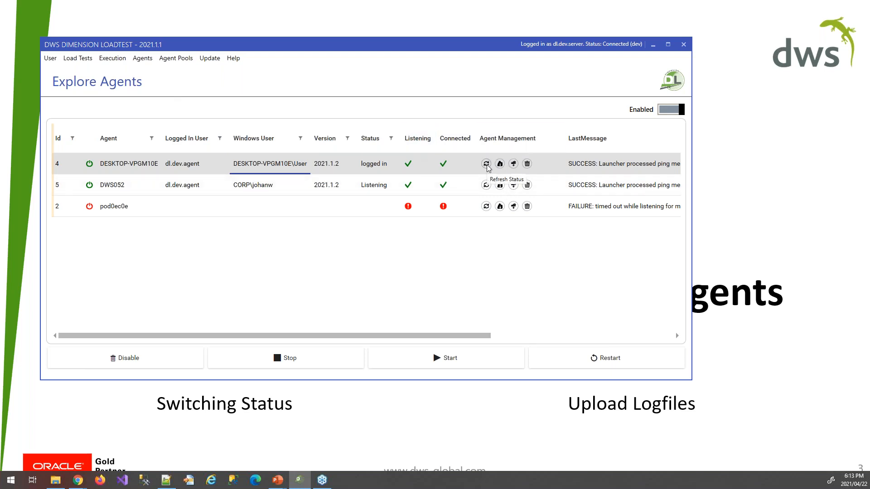
mouse_move(513, 164)
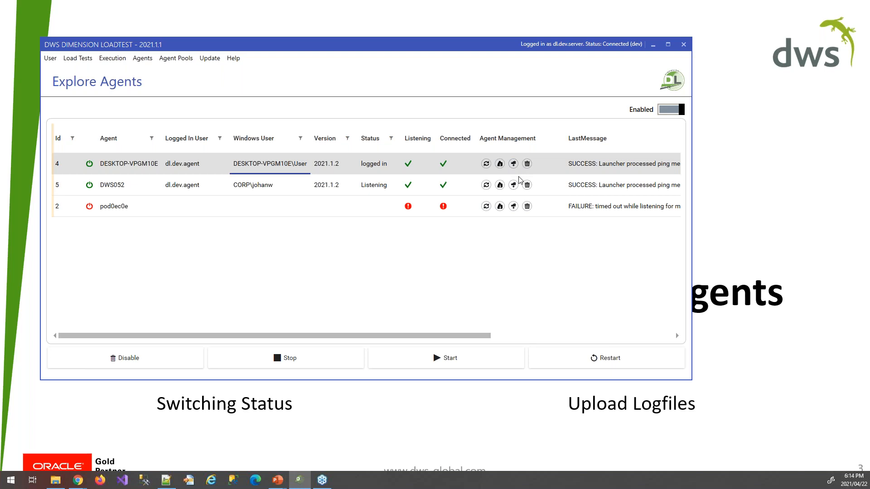
mouse_move(512, 163)
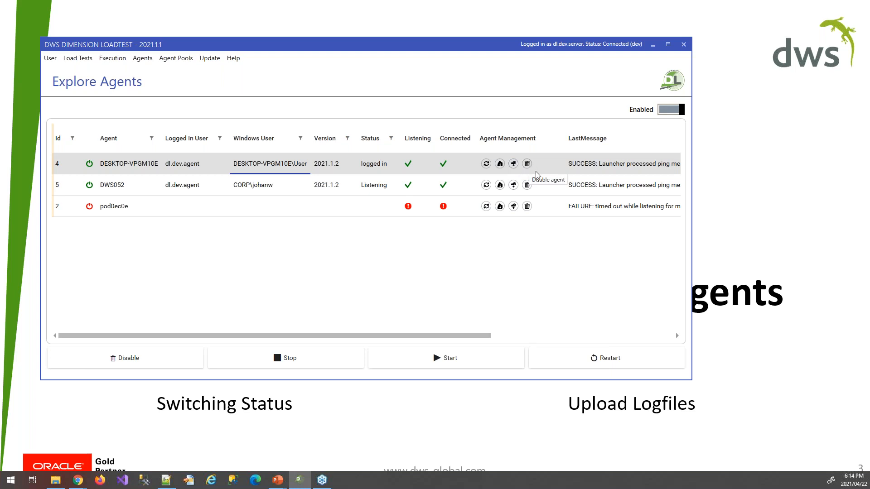
mouse_move(469, 267)
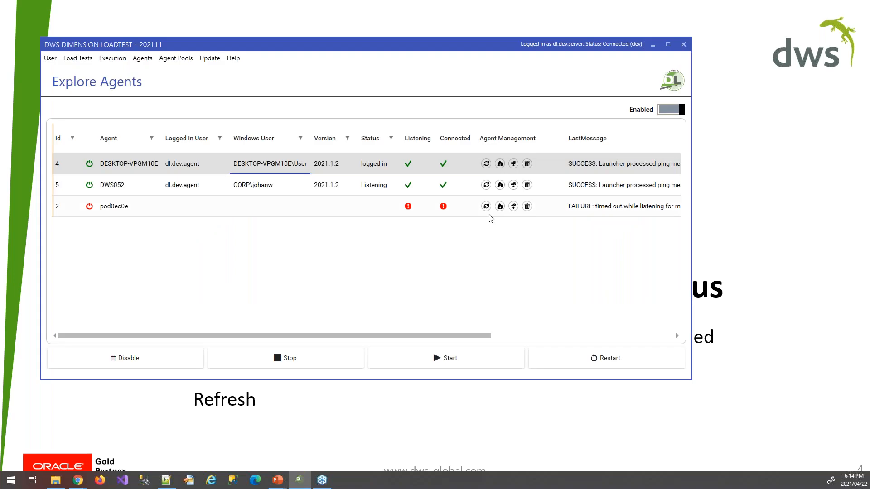
scroll("right", 3)
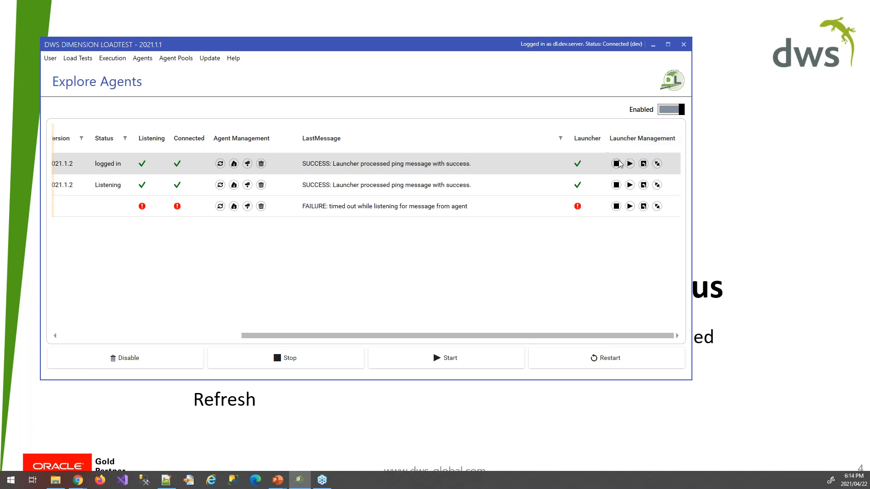
mouse_move(616, 163)
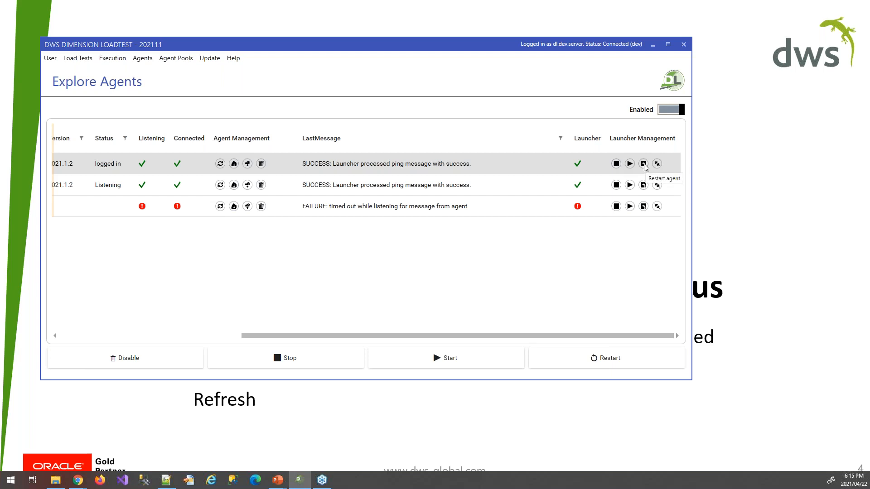
mouse_move(637, 169)
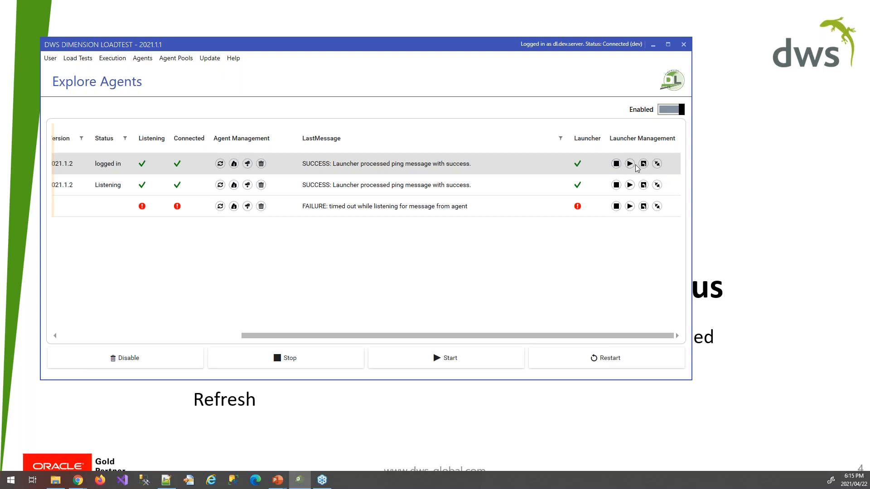
mouse_move(657, 164)
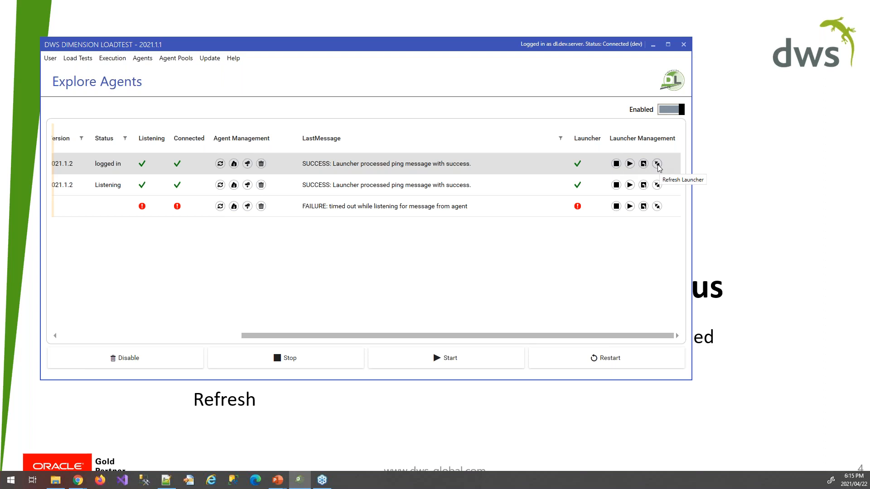
mouse_move(649, 178)
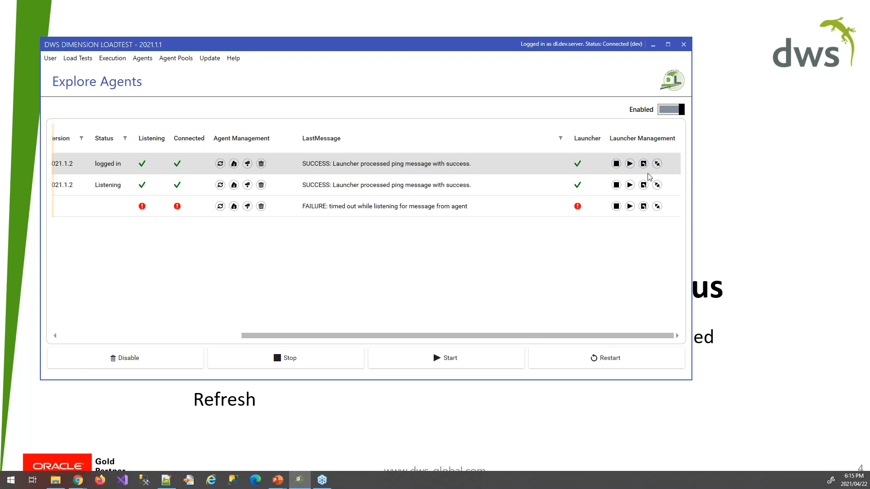
mouse_move(650, 177)
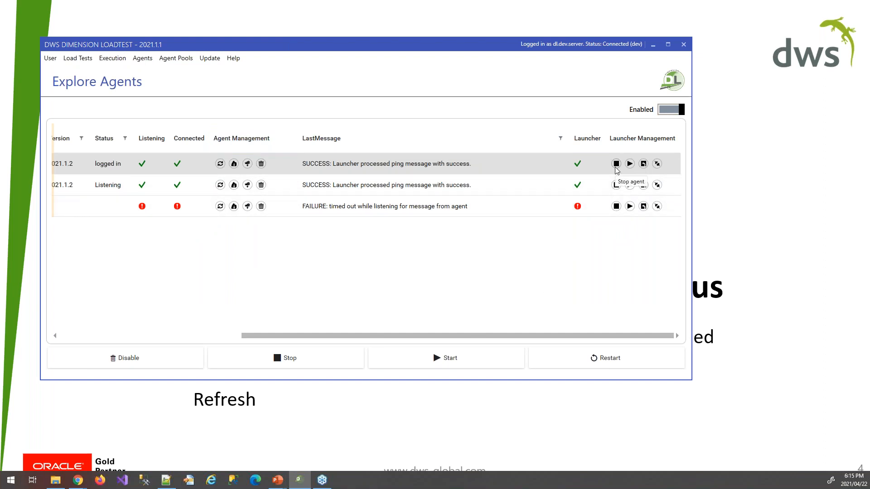
mouse_move(605, 184)
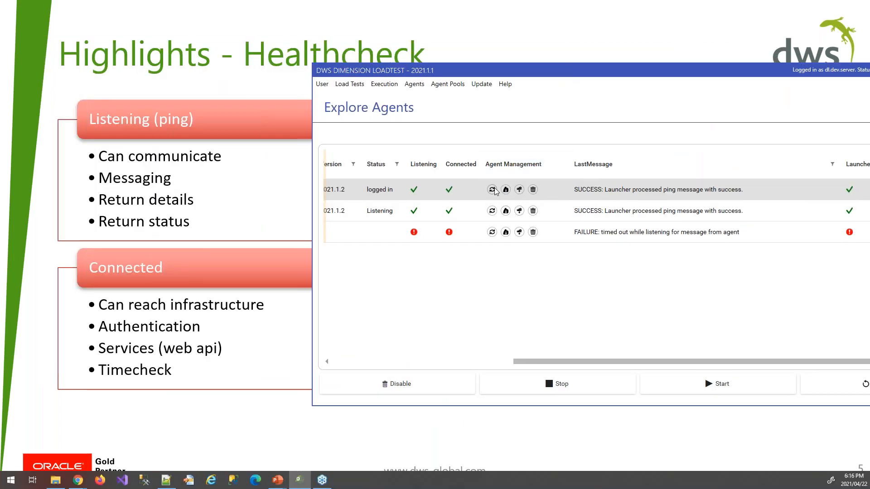
mouse_move(491, 190)
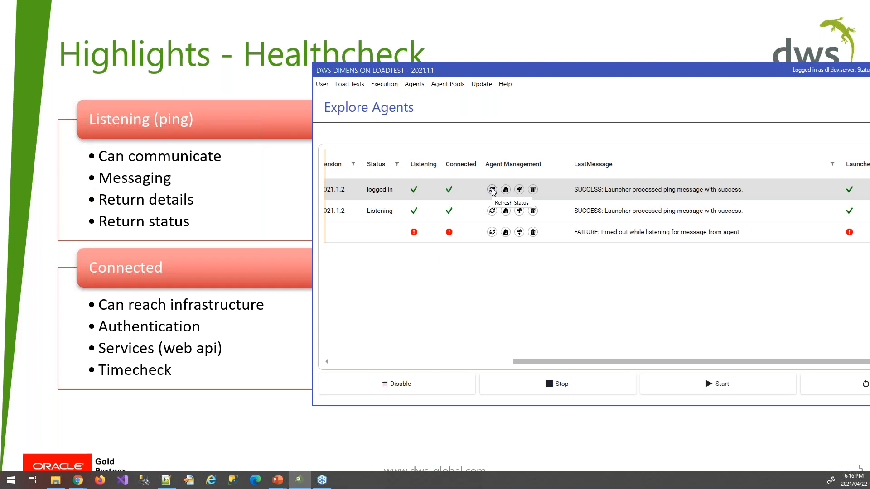
mouse_move(505, 221)
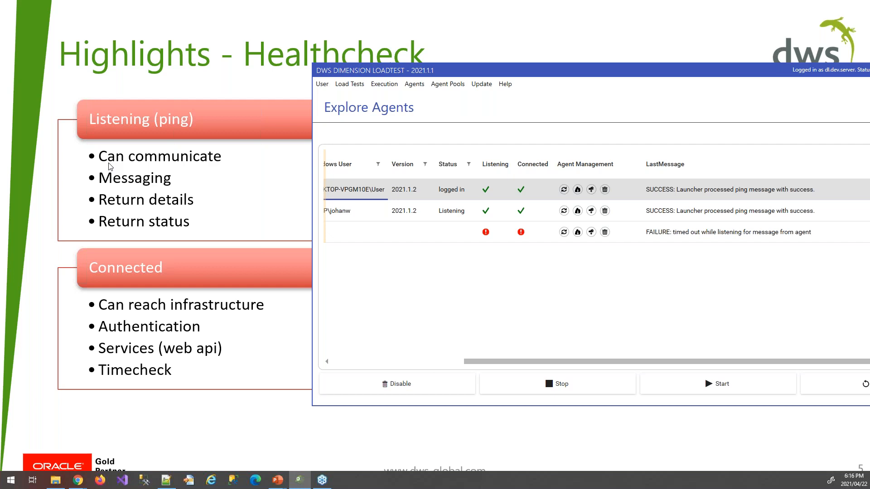
mouse_move(558, 195)
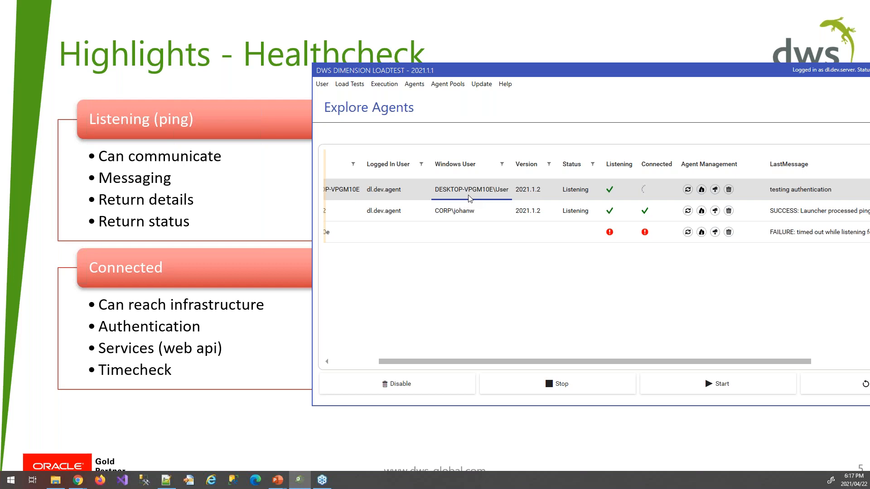
mouse_move(536, 193)
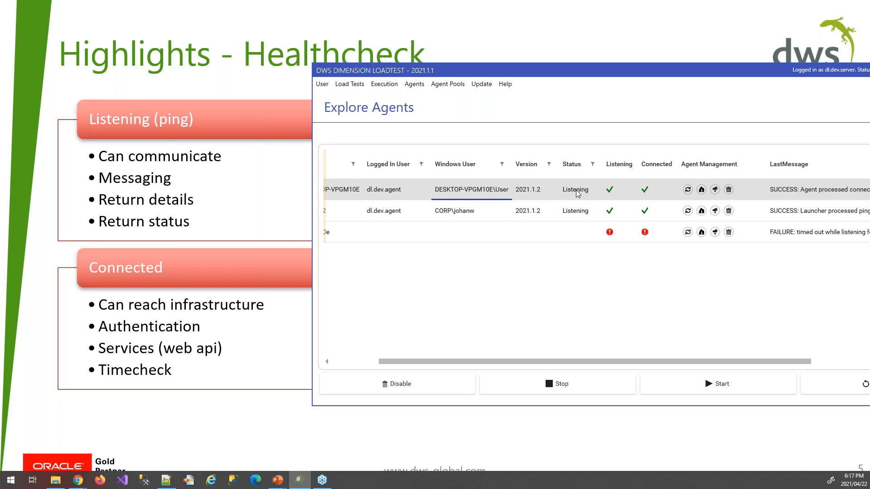
mouse_move(649, 331)
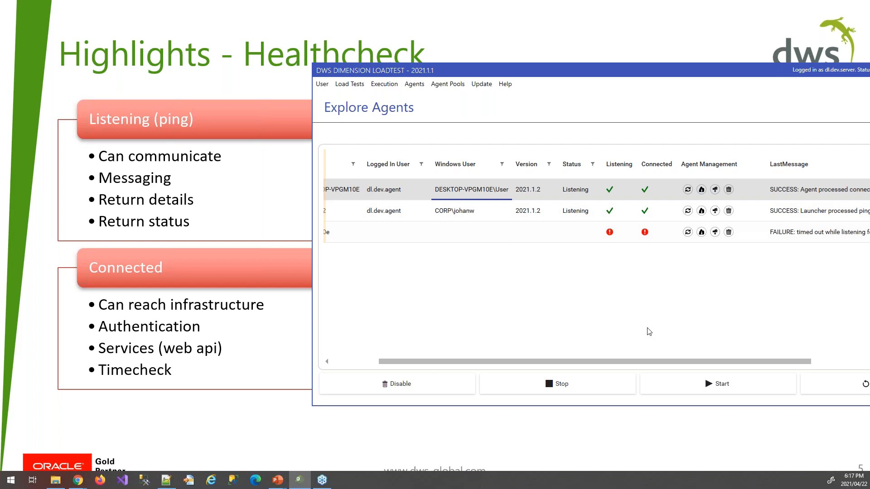
mouse_move(640, 362)
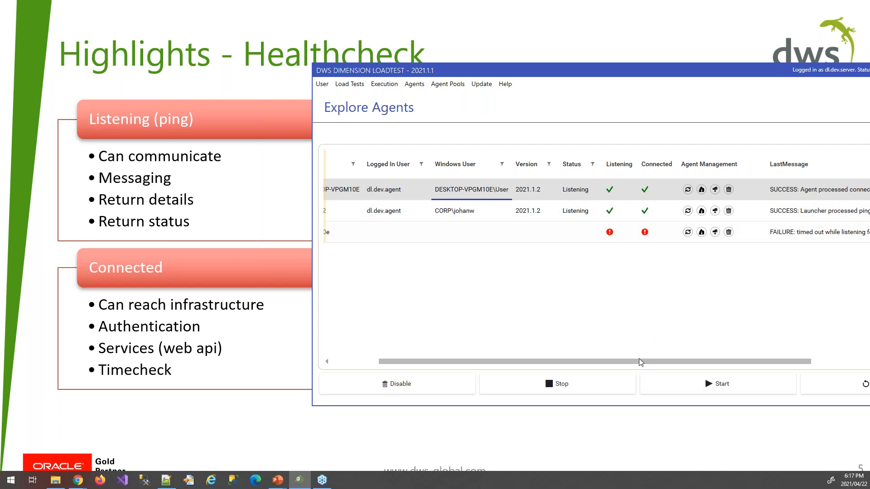
left_click(619, 164)
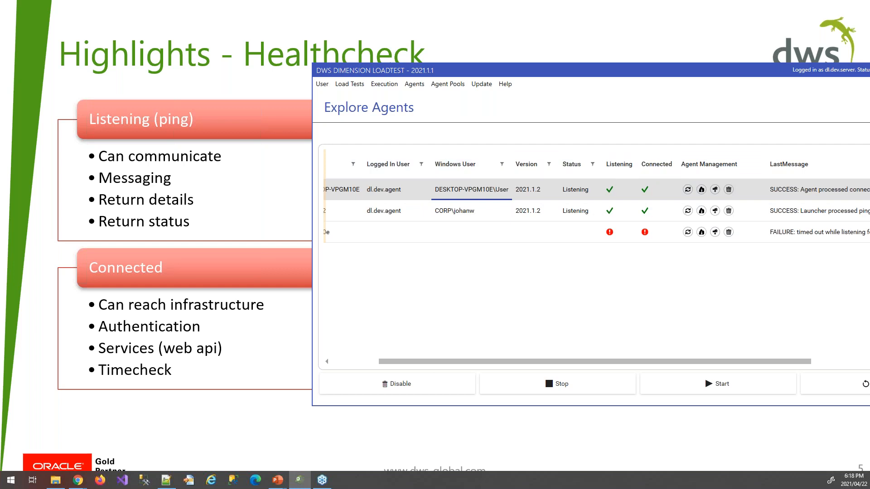
key("right")
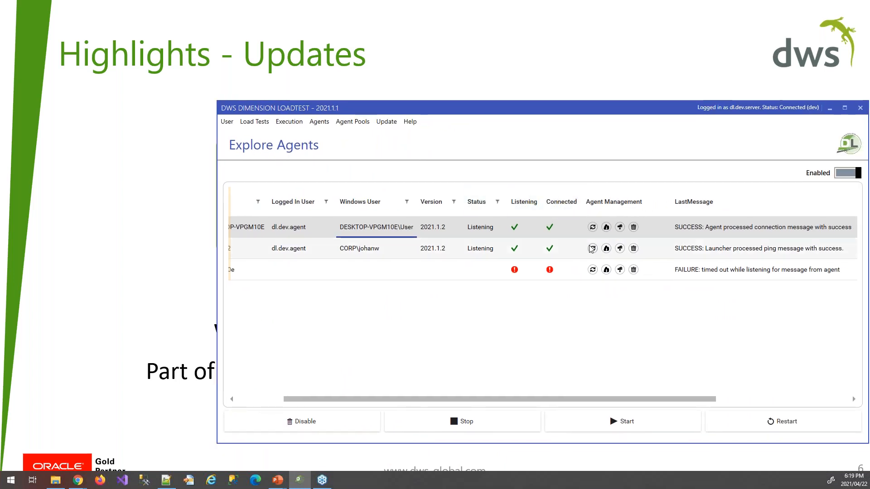
mouse_move(592, 248)
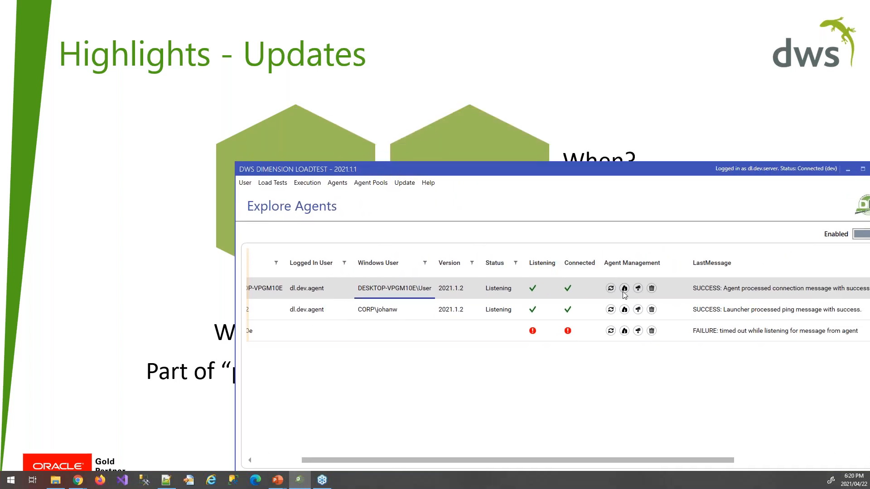
mouse_move(623, 288)
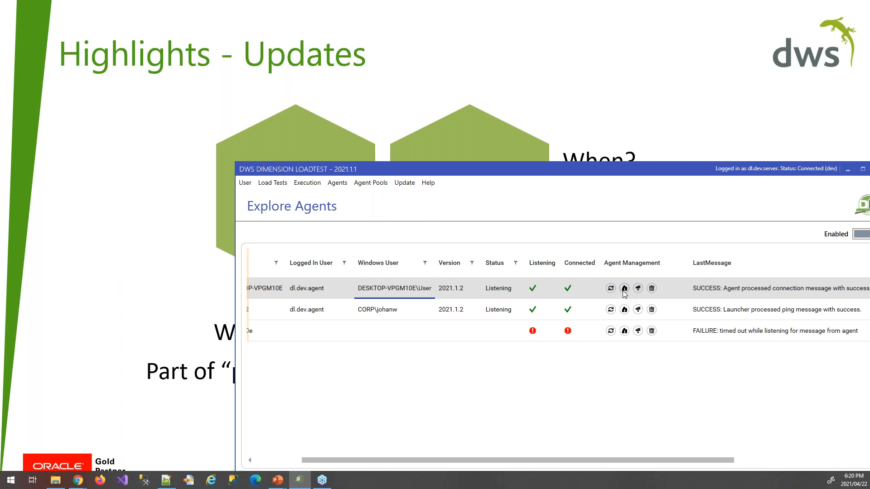
mouse_move(774, 310)
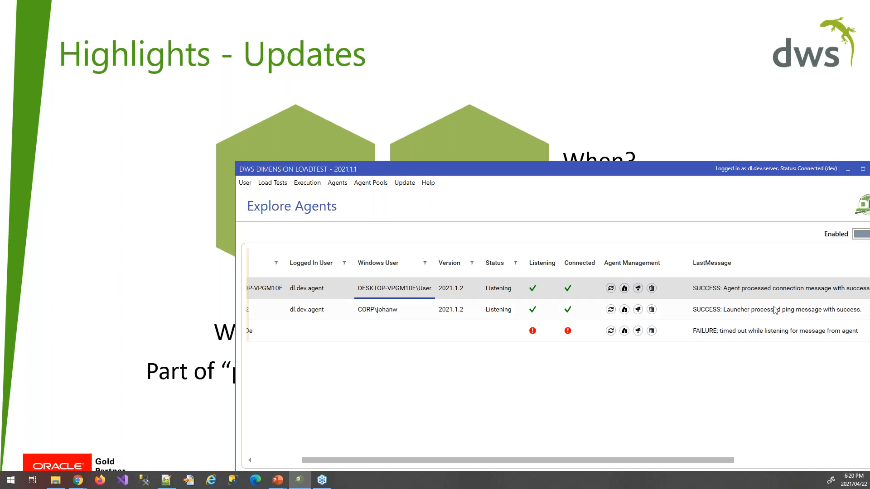
left_click(712, 263)
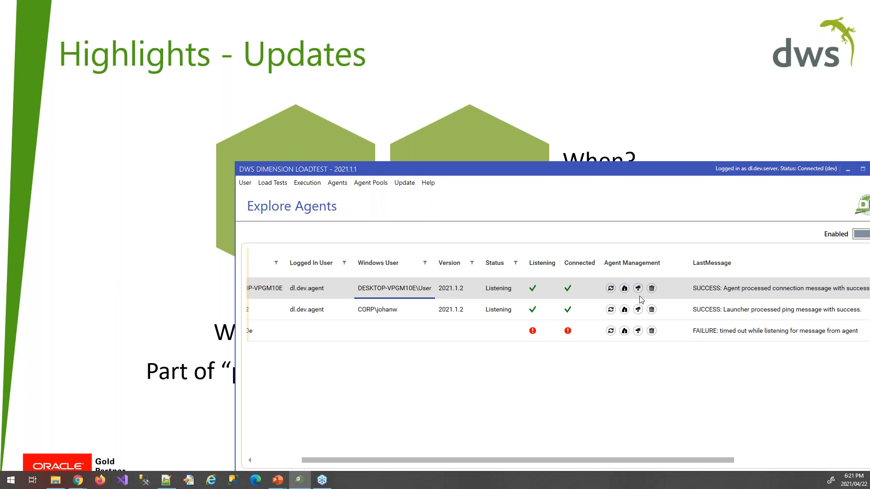
mouse_move(624, 288)
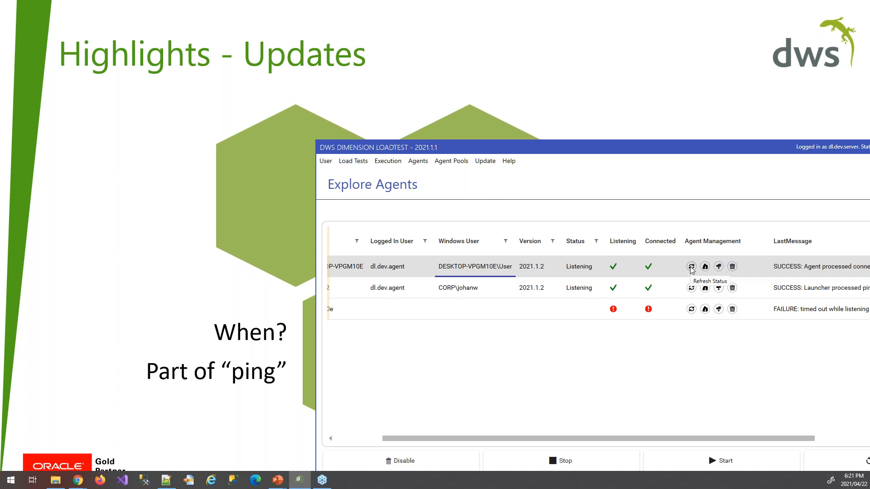
mouse_move(692, 267)
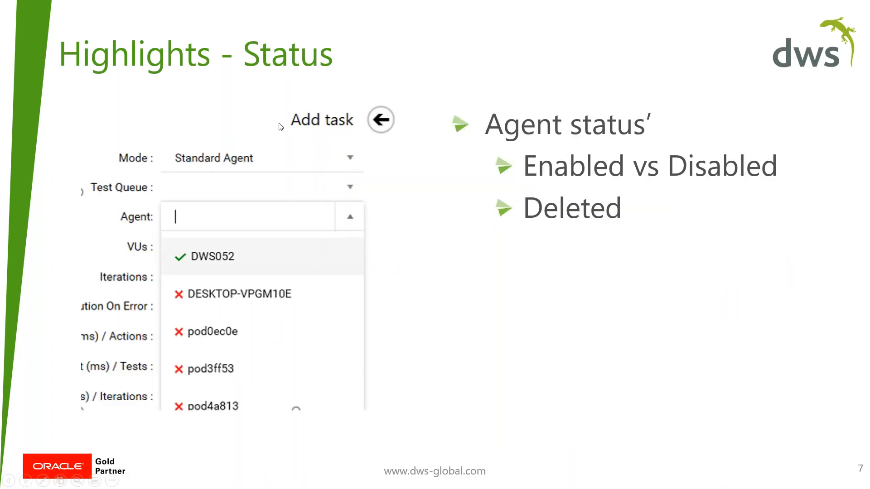
mouse_move(388, 188)
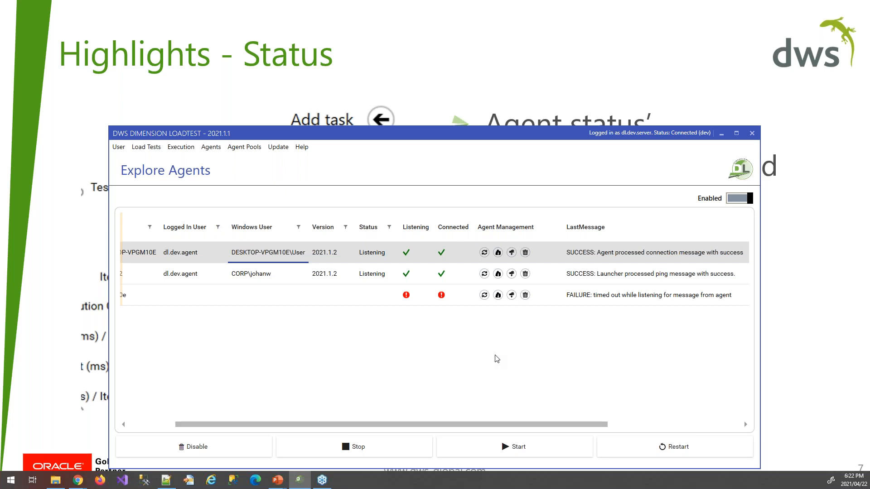
mouse_move(815, 96)
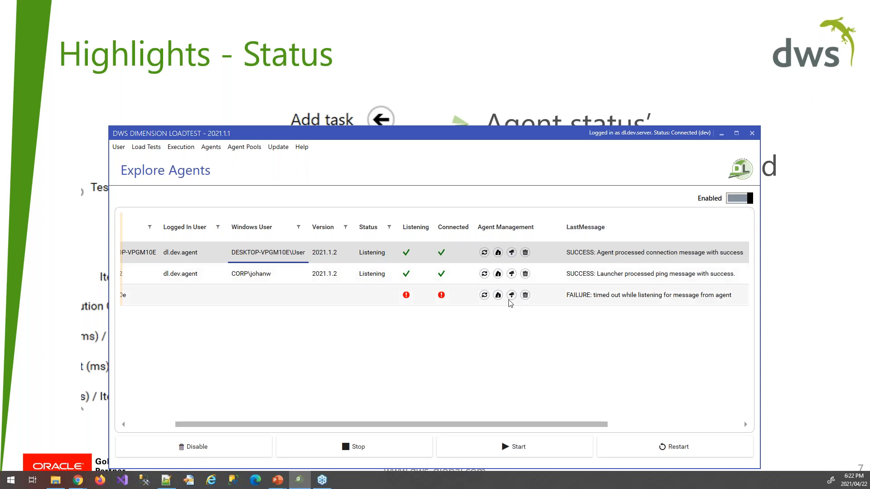
Step: Switch the Enabled toggle to Disabled to list the two disabled agents
left_click(739, 198)
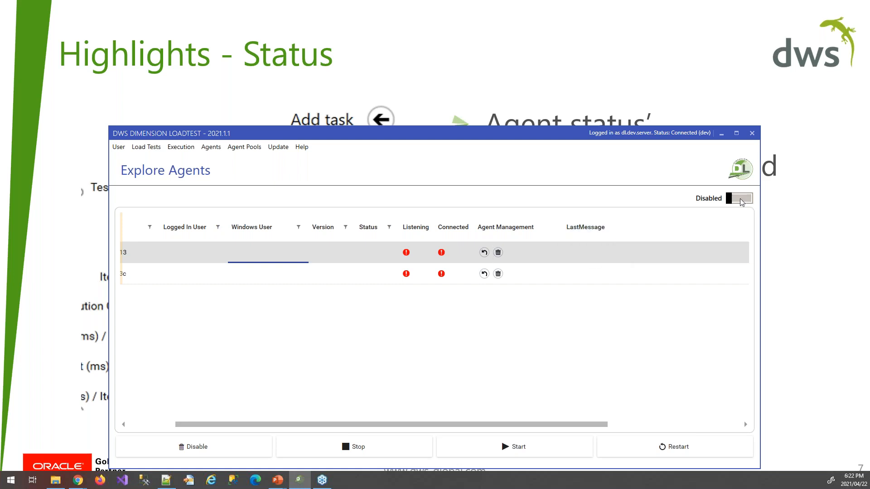
Step: Disable timed-out agent pod0ec0e and view the three disabled agents
left_click(739, 198)
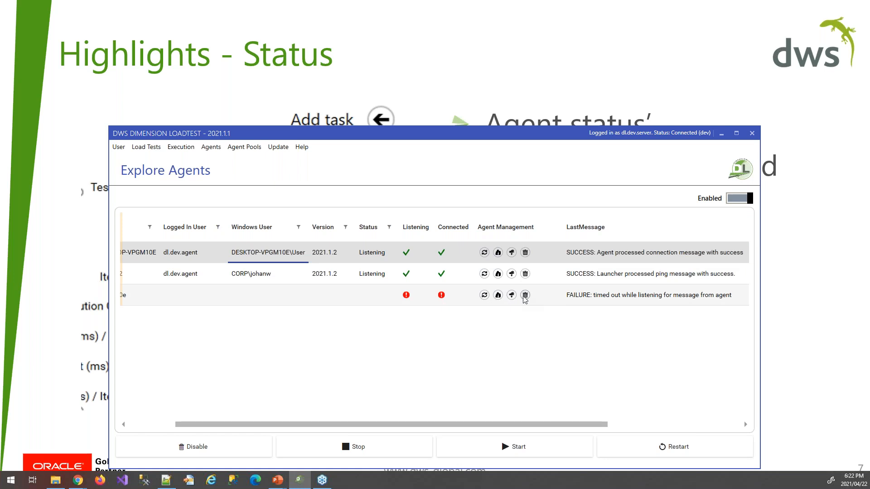
mouse_move(539, 306)
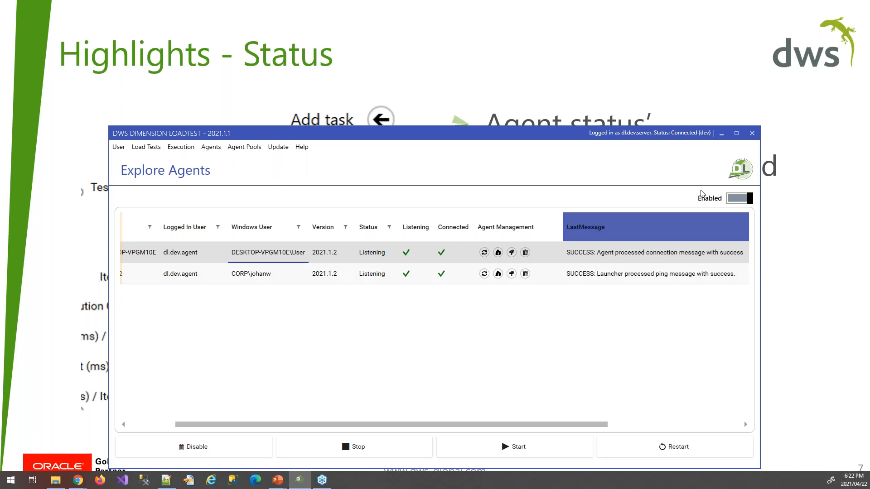
left_click(739, 198)
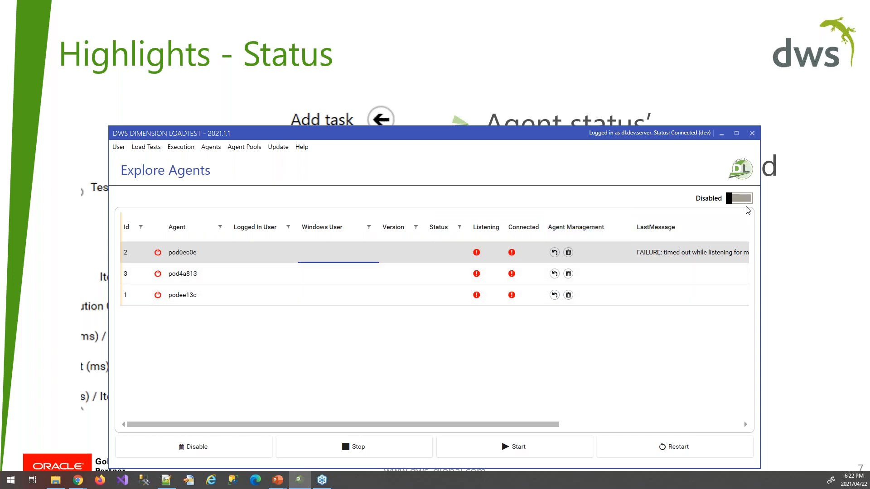
mouse_move(289, 144)
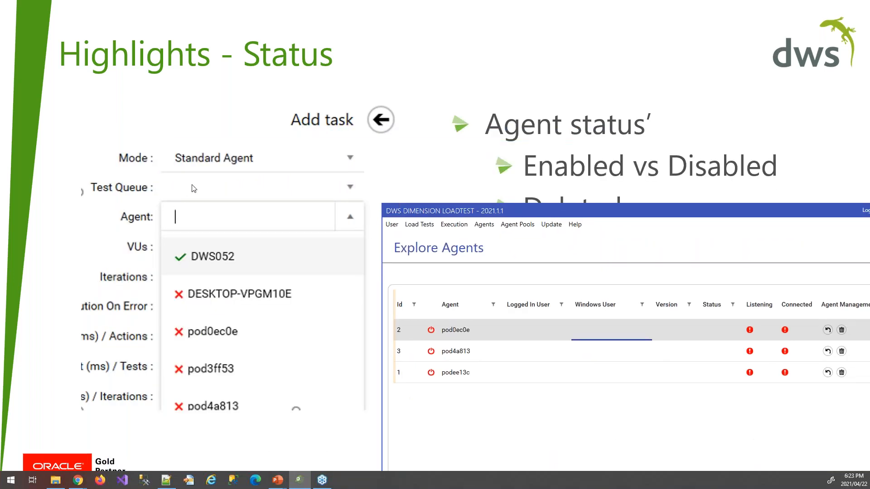
mouse_move(298, 143)
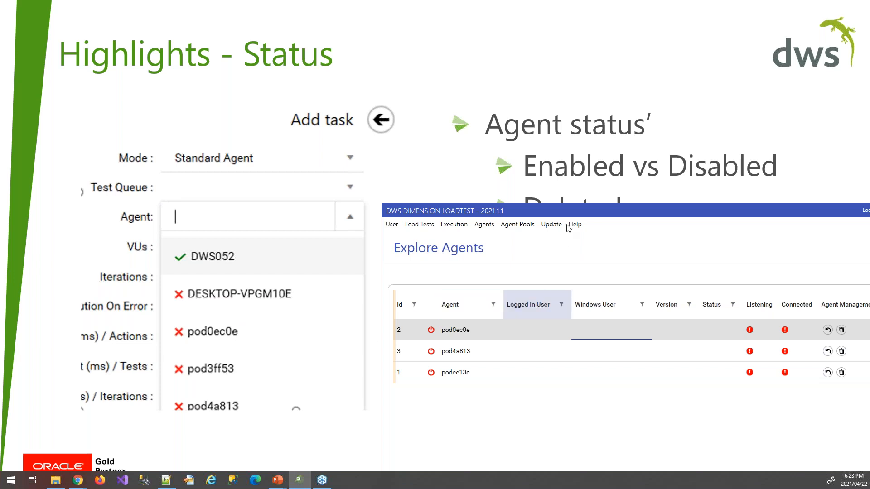
mouse_move(215, 332)
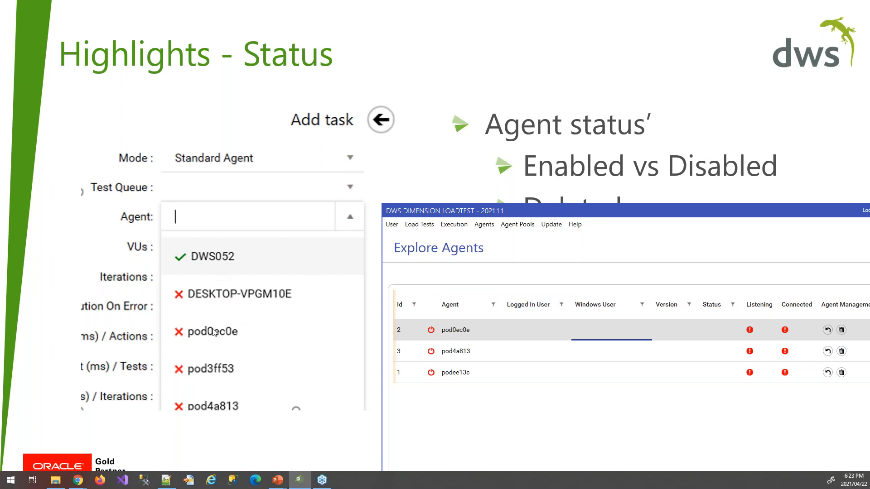
mouse_move(250, 317)
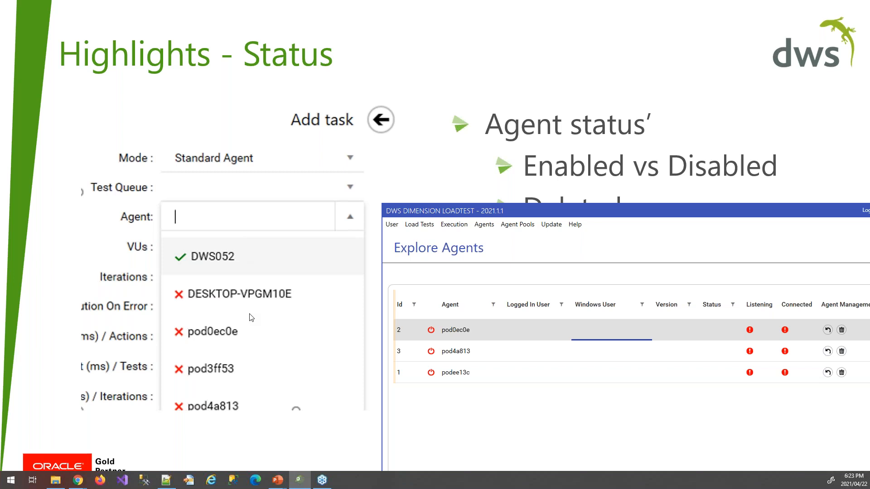
mouse_move(536, 210)
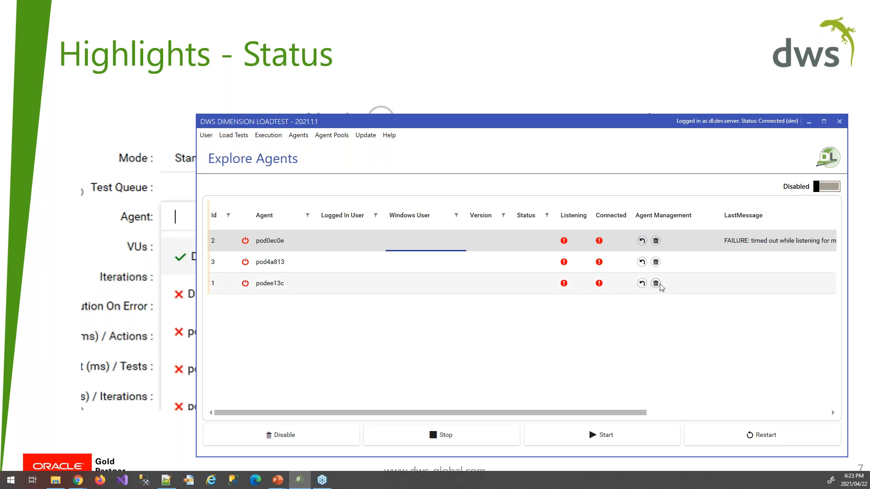
mouse_move(656, 282)
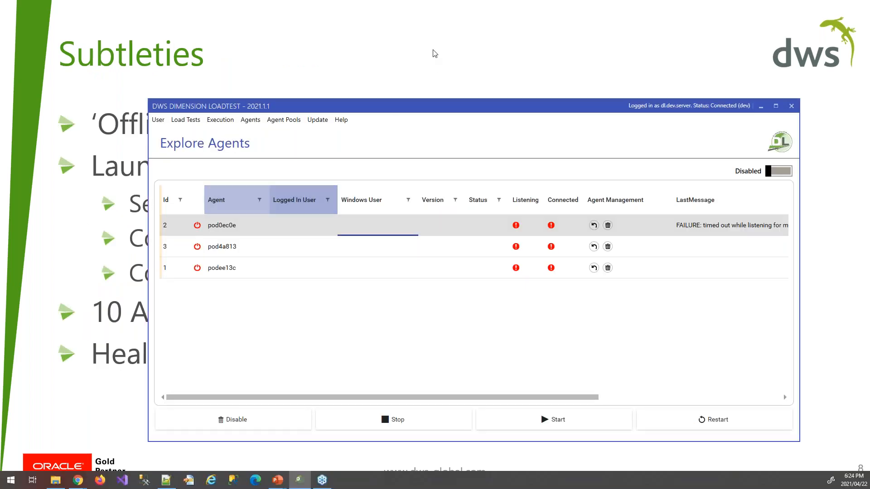
Step: Toggle back to Enabled to list DESKTOP-VPGM10E and DWS052
left_click(432, 200)
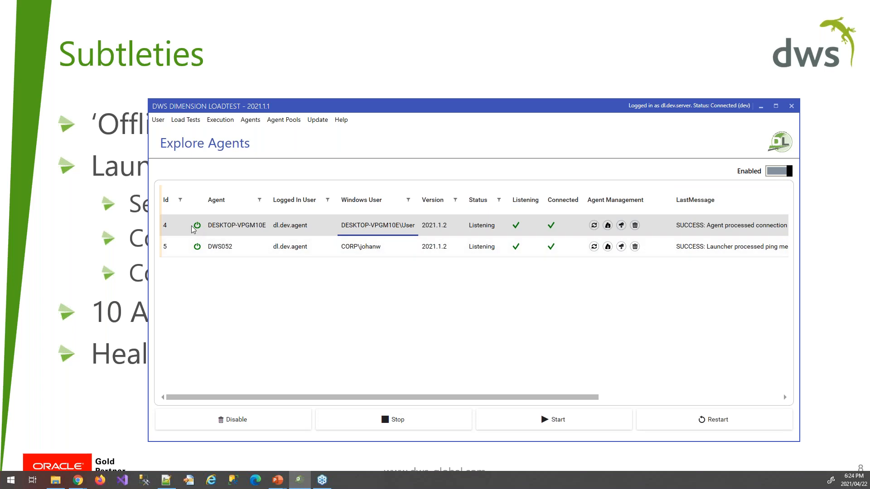
mouse_move(198, 229)
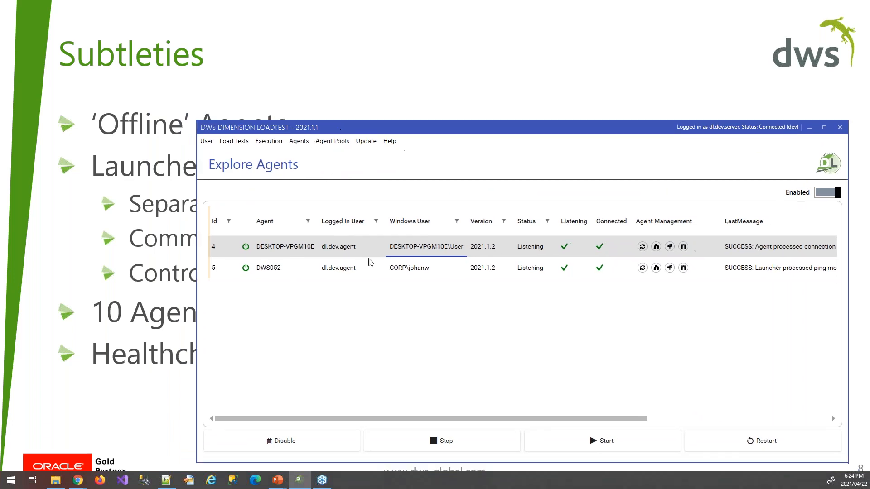
mouse_move(569, 272)
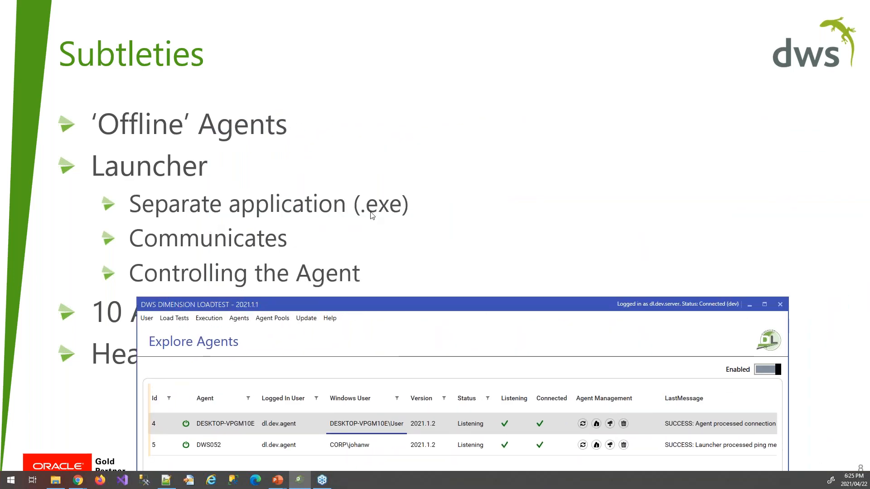
mouse_move(241, 250)
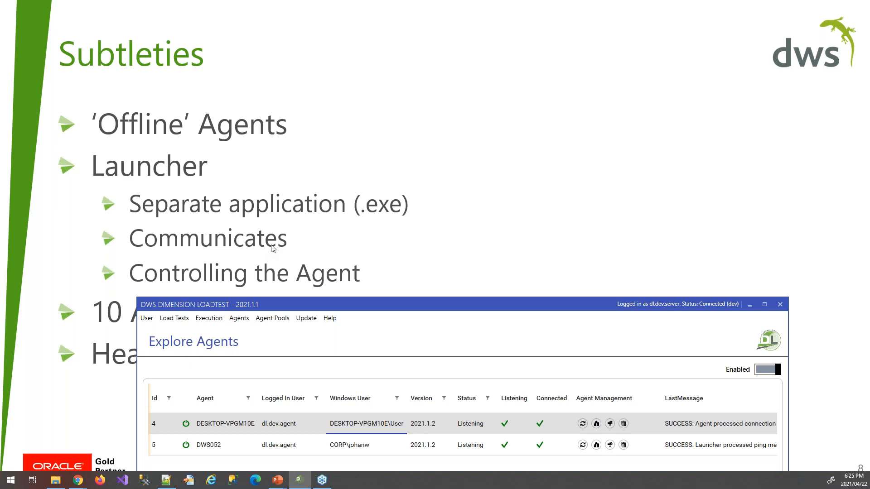
mouse_move(494, 334)
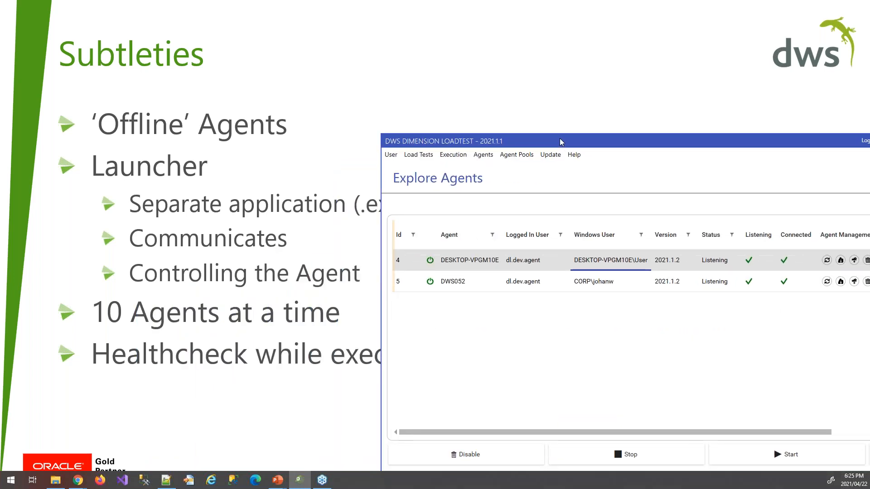
Step: Run Refresh Agents from the Agents menu to health-check all agents
left_click(464, 140)
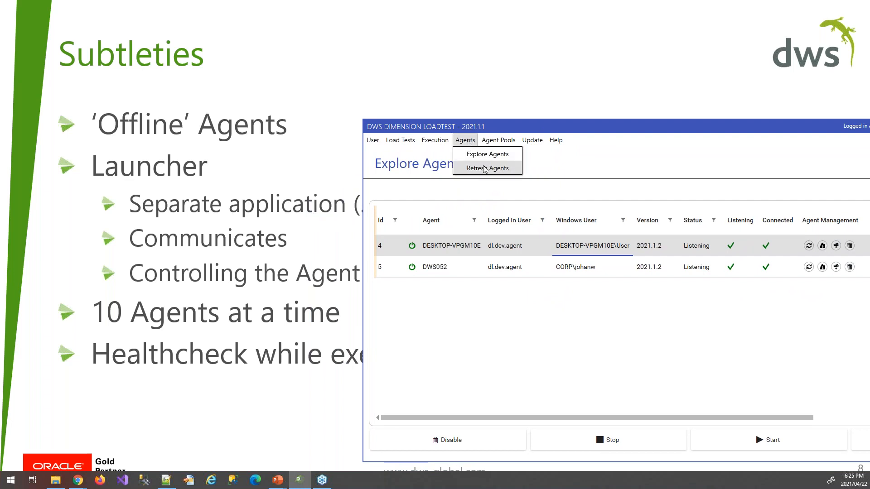
left_click(486, 168)
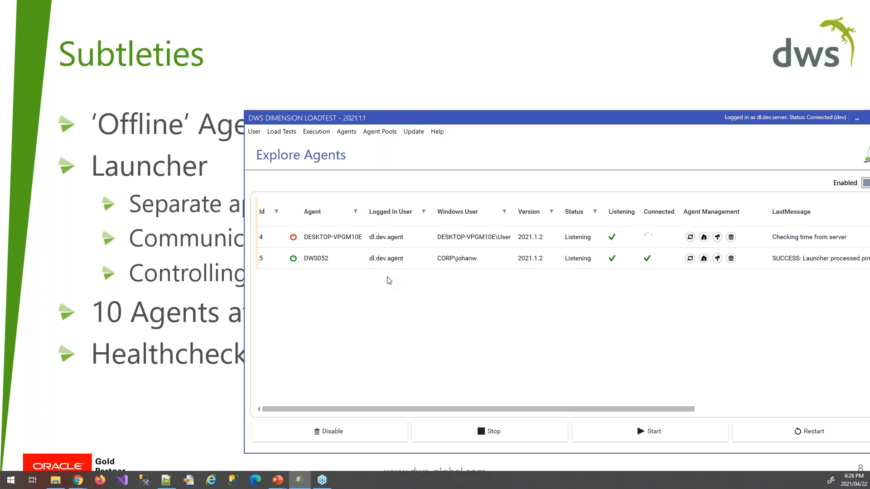
Step: Move the agents window right and back while the health check completes
left_click_drag(305, 117, 549, 104)
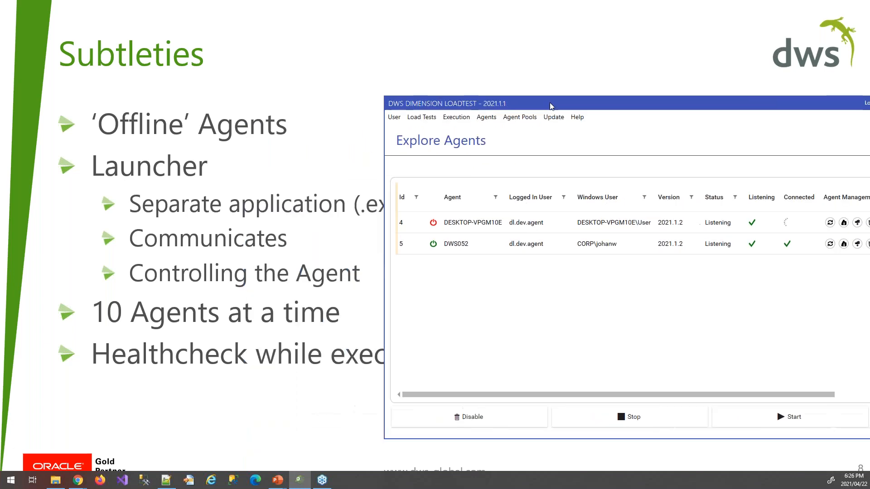
left_click_drag(551, 104, 624, 107)
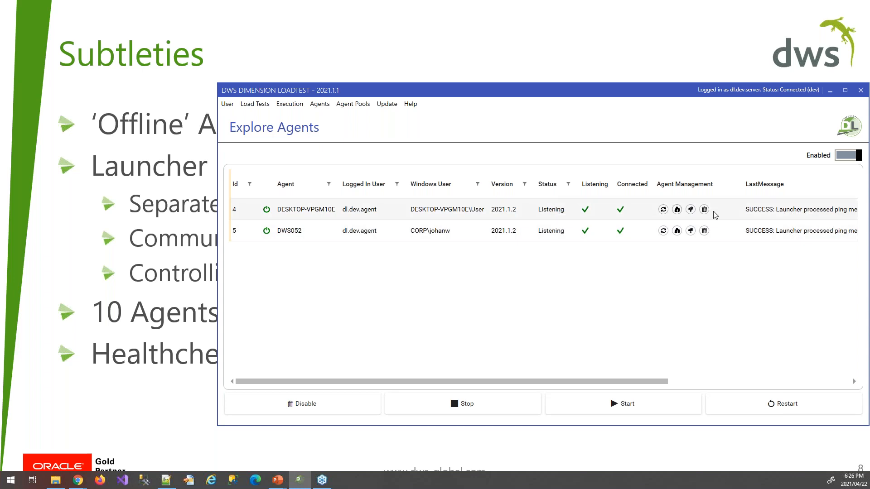
mouse_move(766, 213)
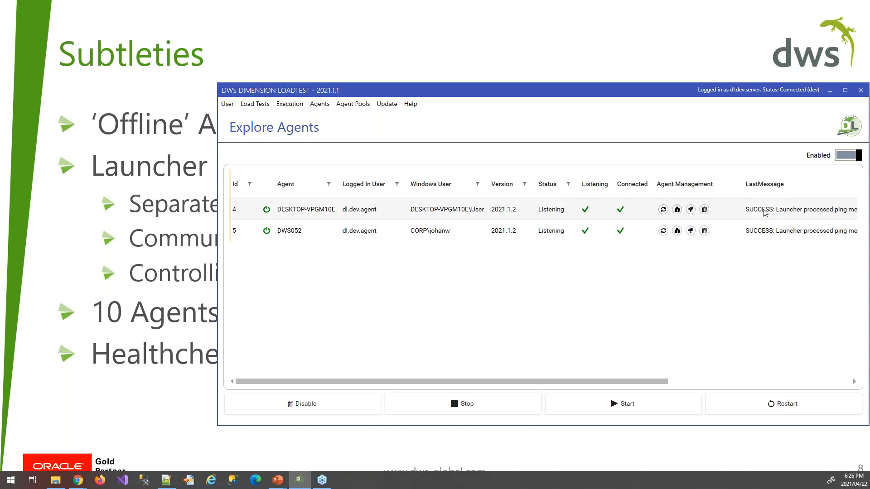
mouse_move(747, 226)
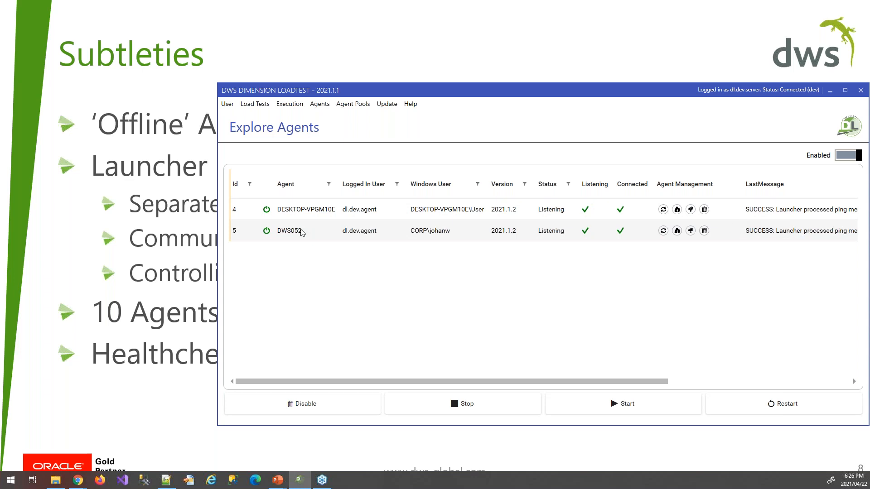
mouse_move(3, 391)
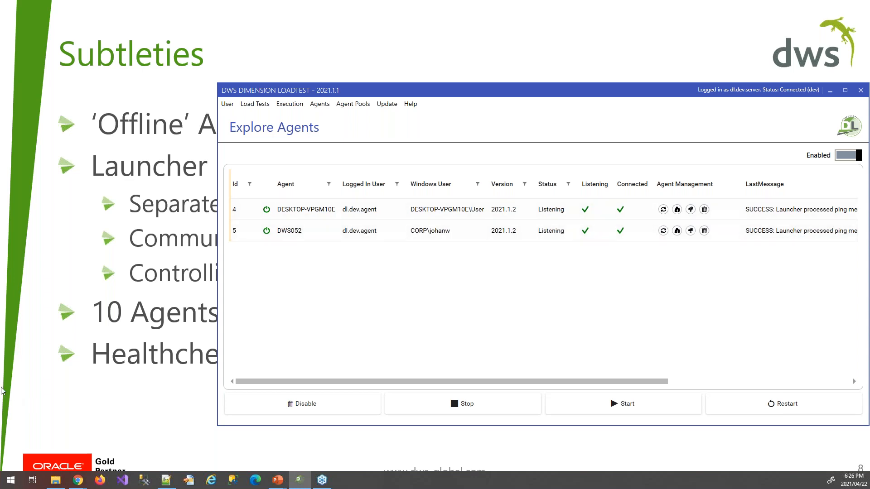